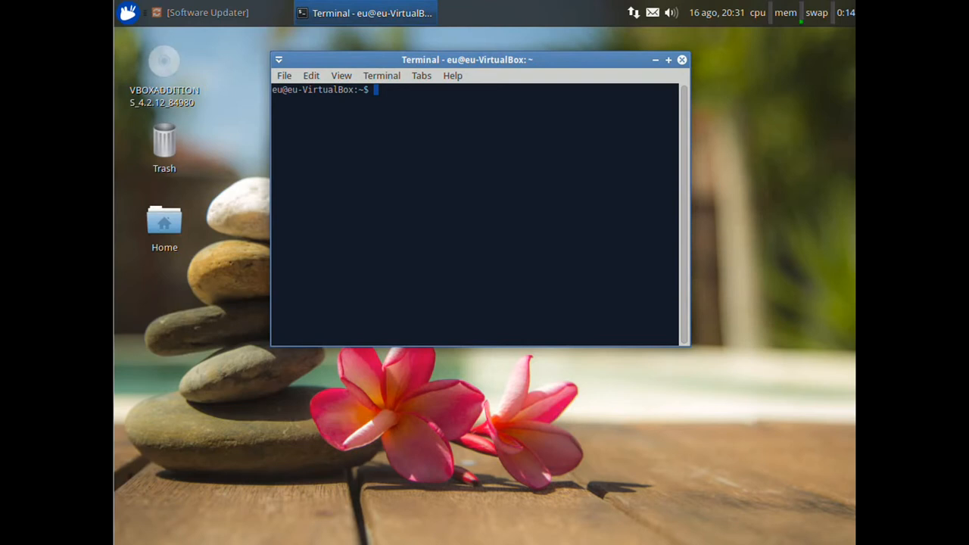
pyautogui.moveTo(222, 97)
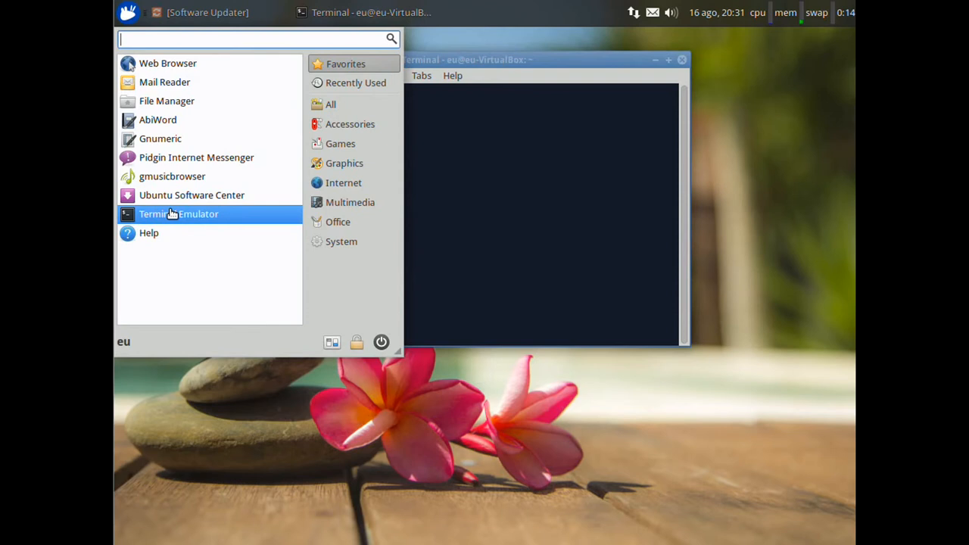
# Run sudo apt-get update in the terminal and enter the sudo password
pyautogui.click(178, 213)
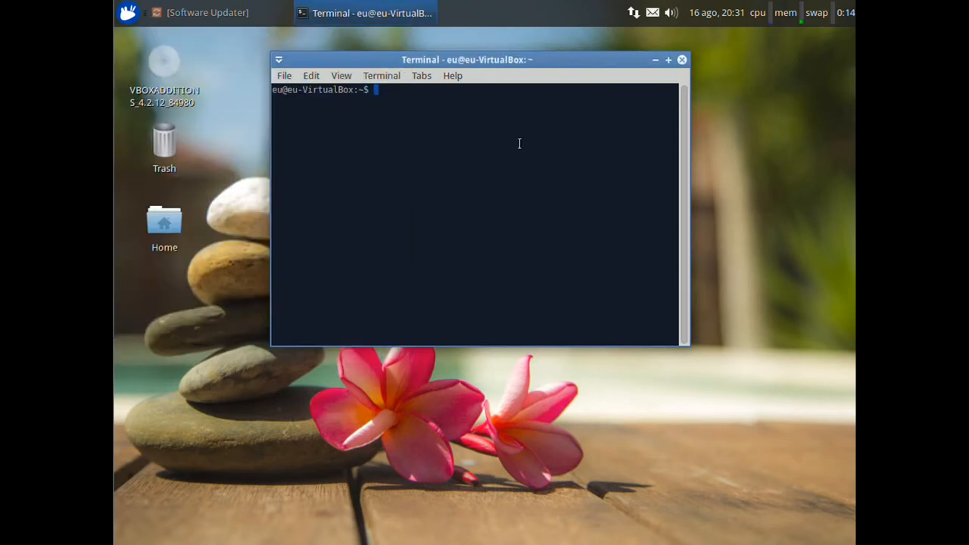
pyautogui.write('sudo')
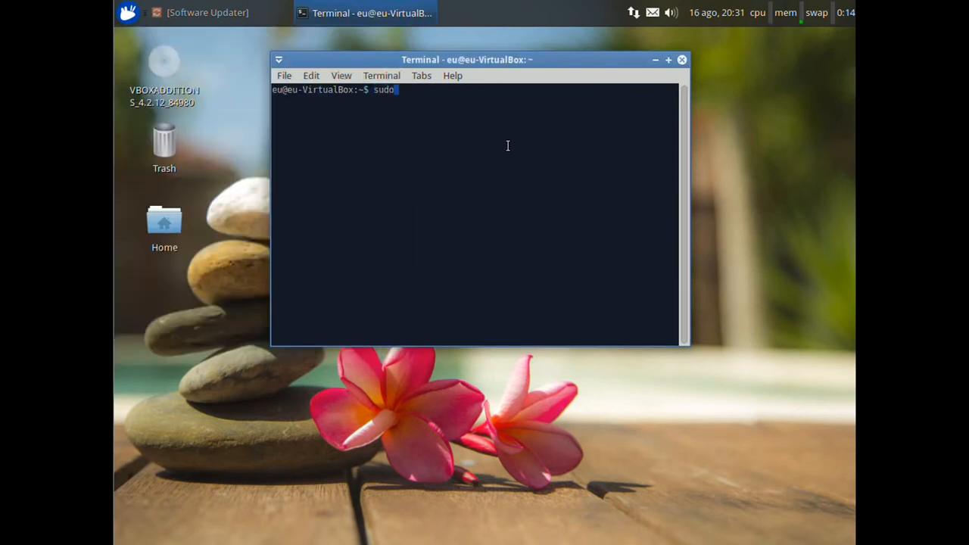
pyautogui.write('ap')
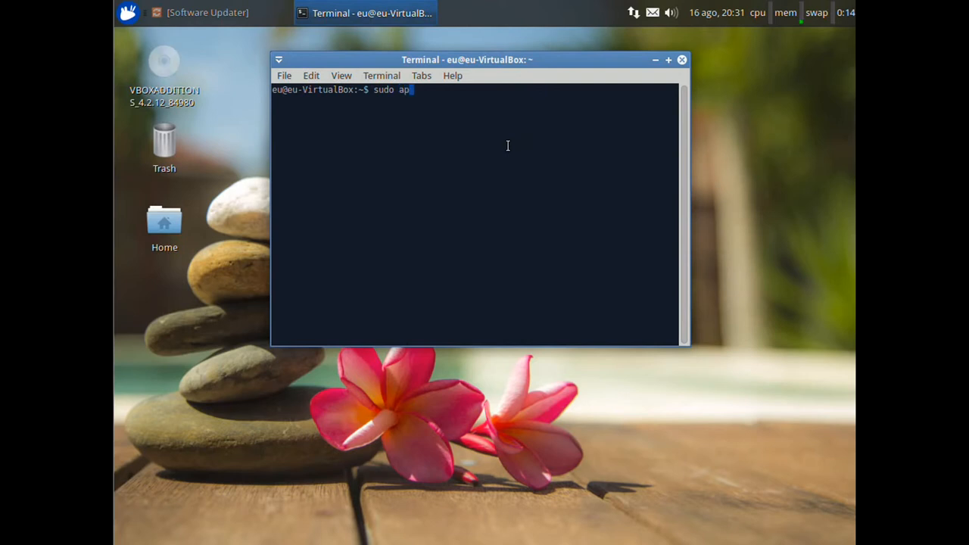
pyautogui.write('t-')
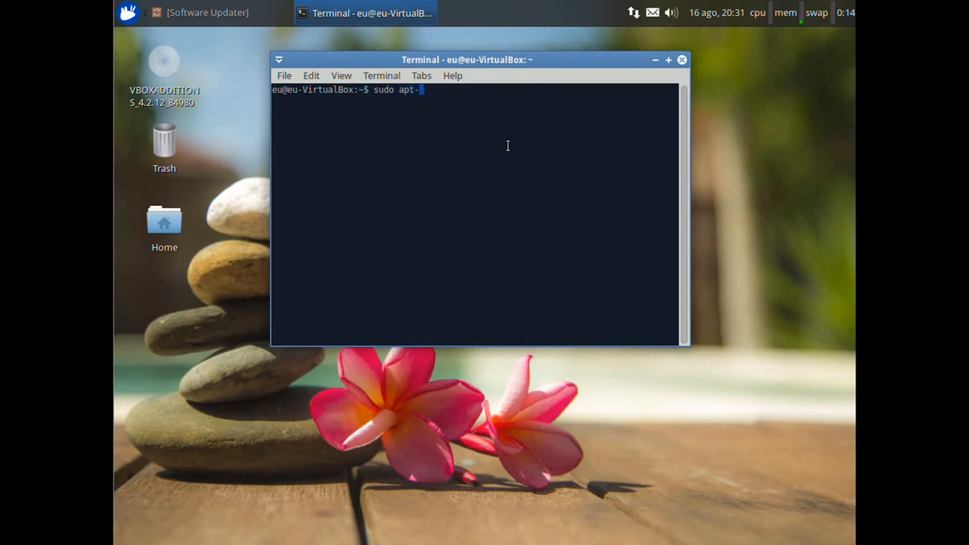
pyautogui.write('get update')
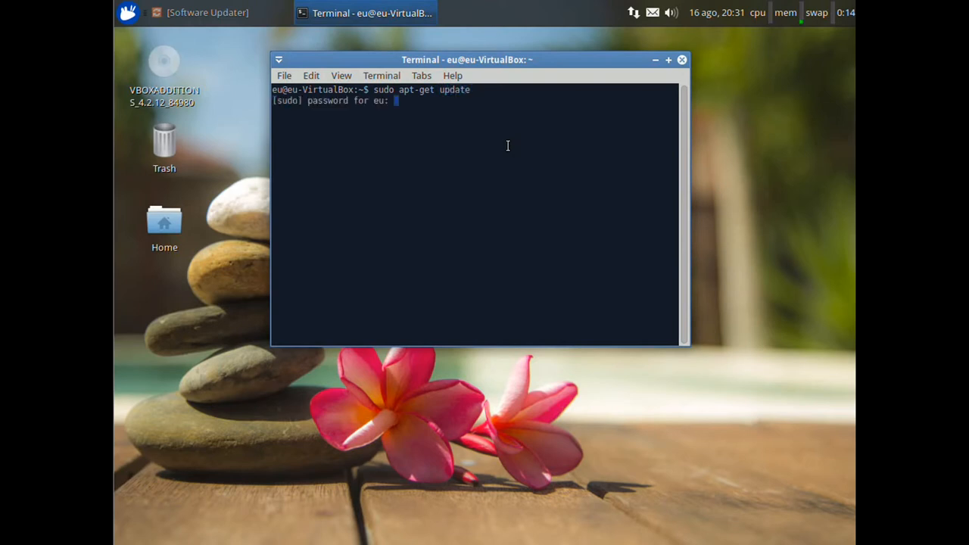
pyautogui.press('Return')
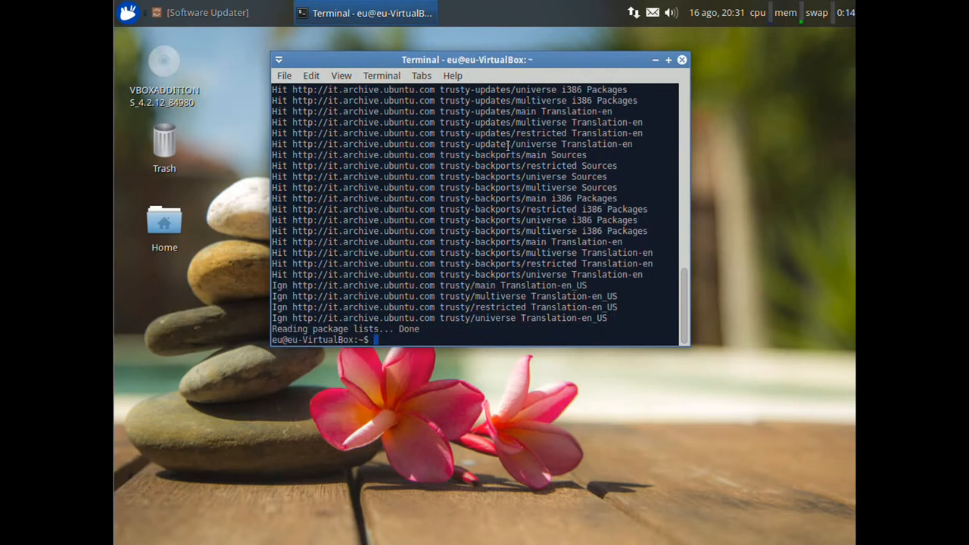
# Type sudo apt-get upgrade, fixing a stray letter, then close the terminal window
pyautogui.write('sudo apt-get update')
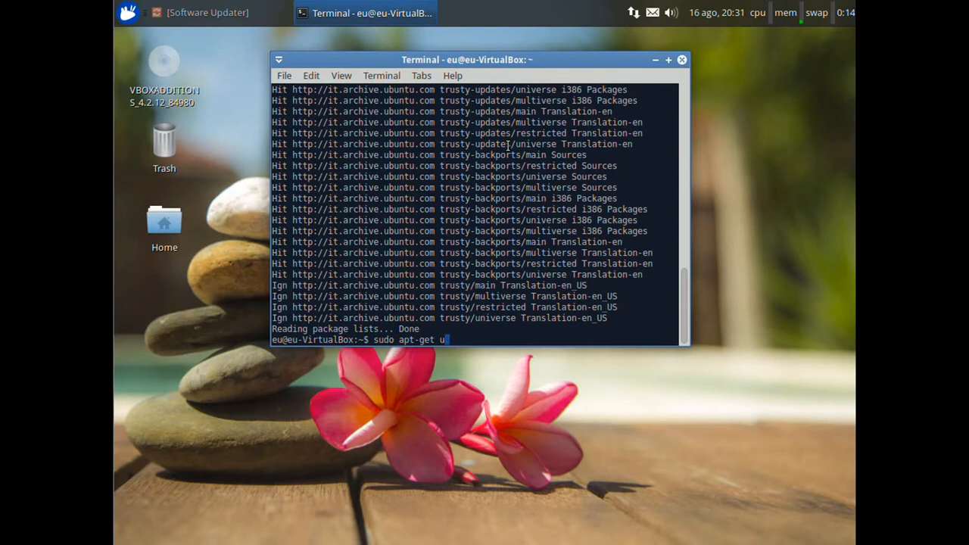
pyautogui.press('BackSpace')
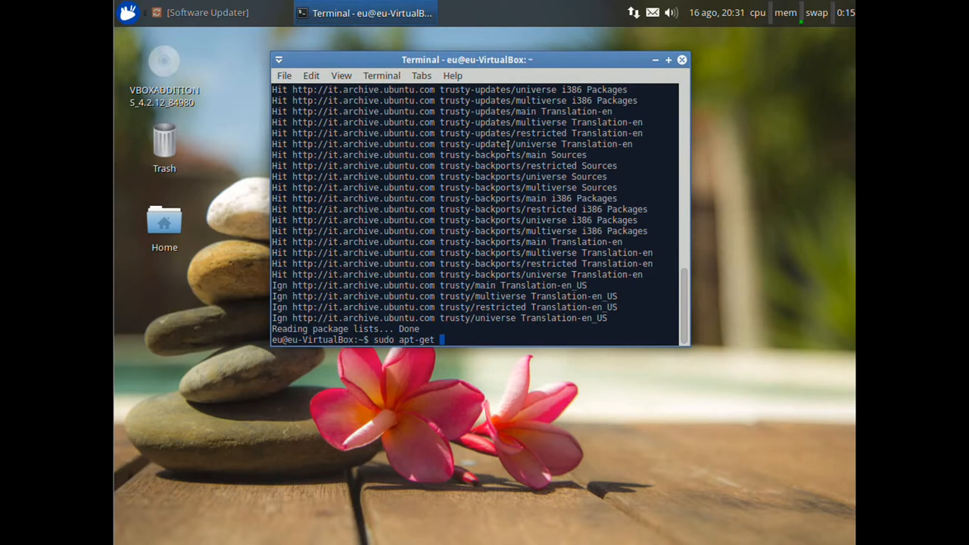
pyautogui.write('upgr')
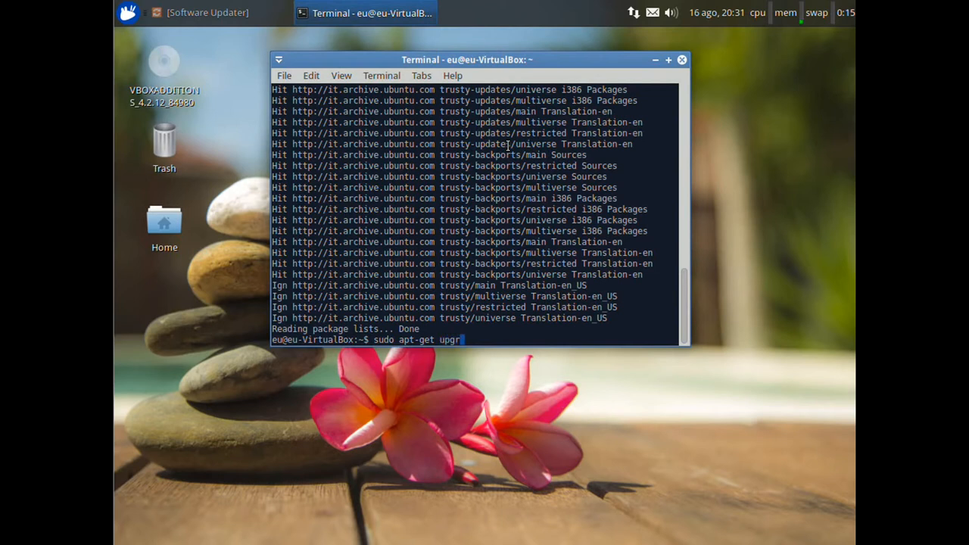
pyautogui.write('ade')
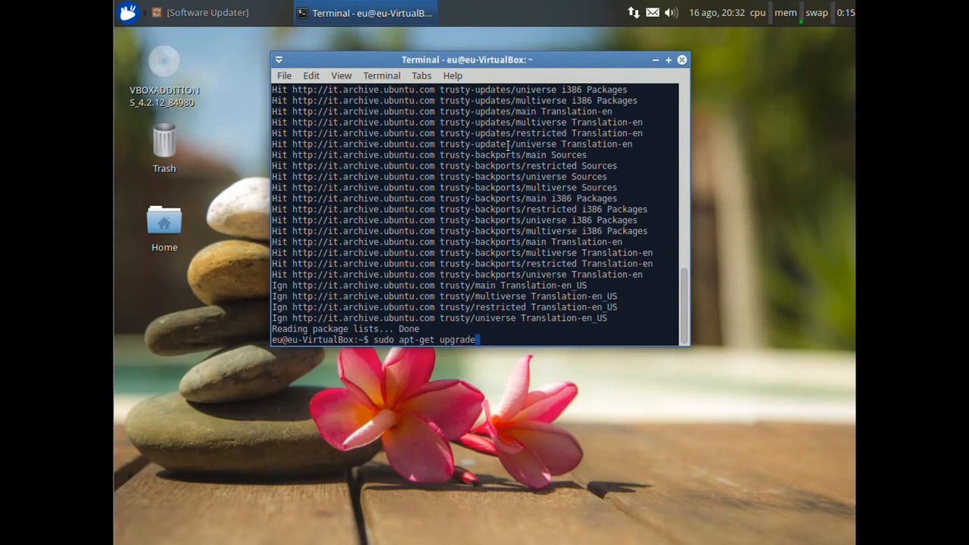
pyautogui.click(127, 13)
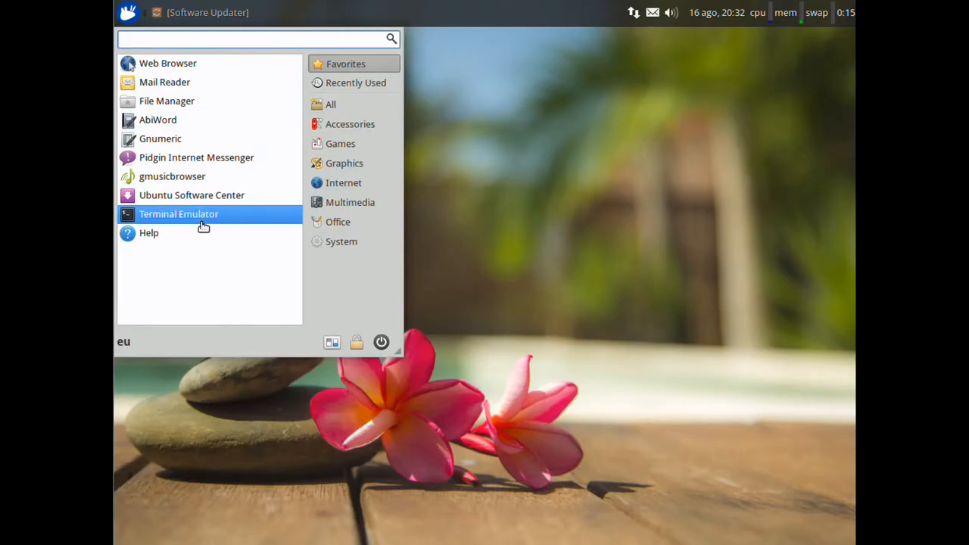
# Launch a new Terminal Emulator window and drag it toward the desktop centre
pyautogui.click(178, 213)
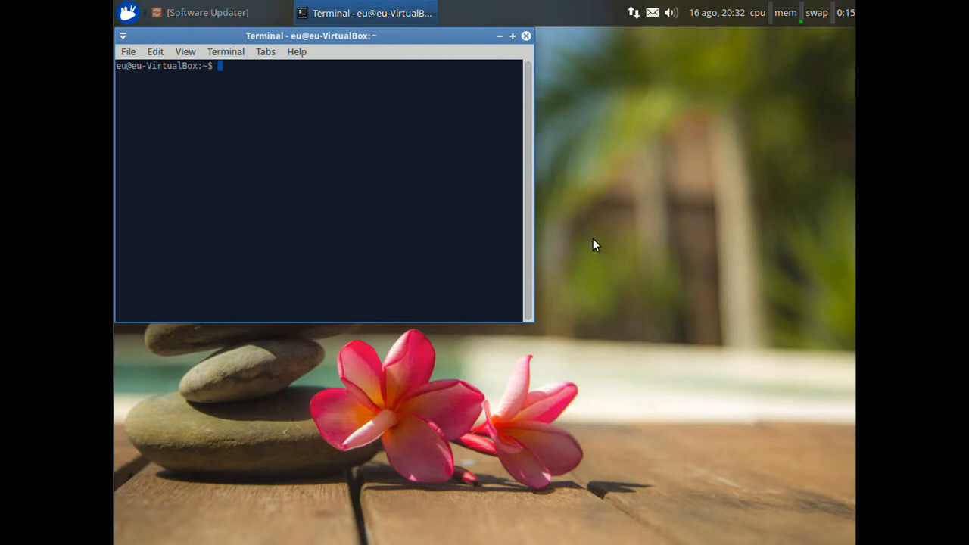
pyautogui.moveTo(471, 36)
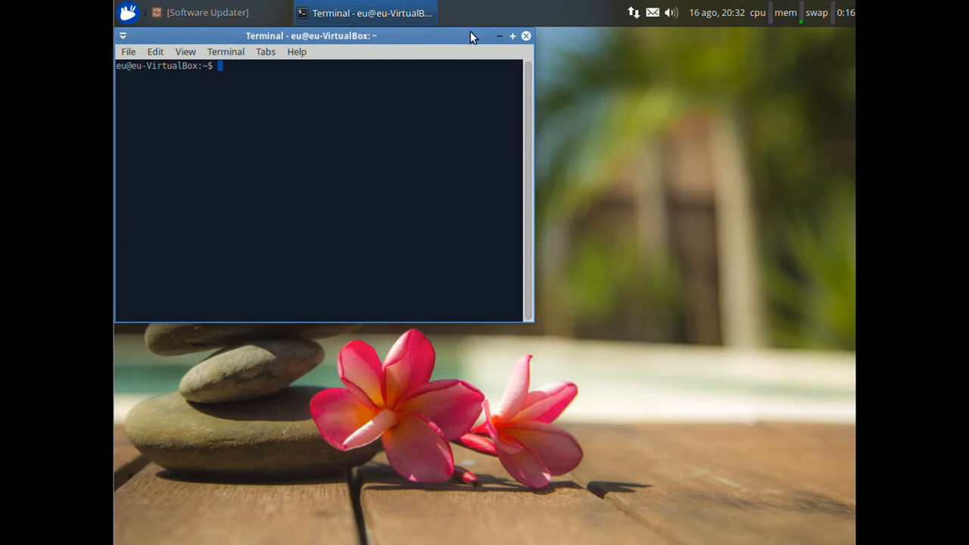
pyautogui.moveTo(311, 36); pyautogui.dragTo(563, 70)
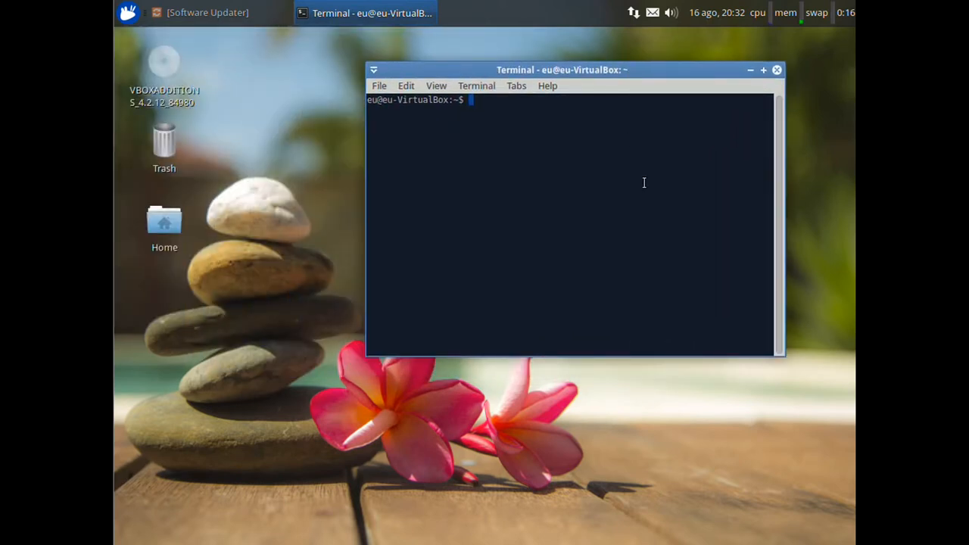
# Run sudo apt-get install aptitude synaptic gdebi-core, then clear back to an empty prompt
pyautogui.write('sudo')
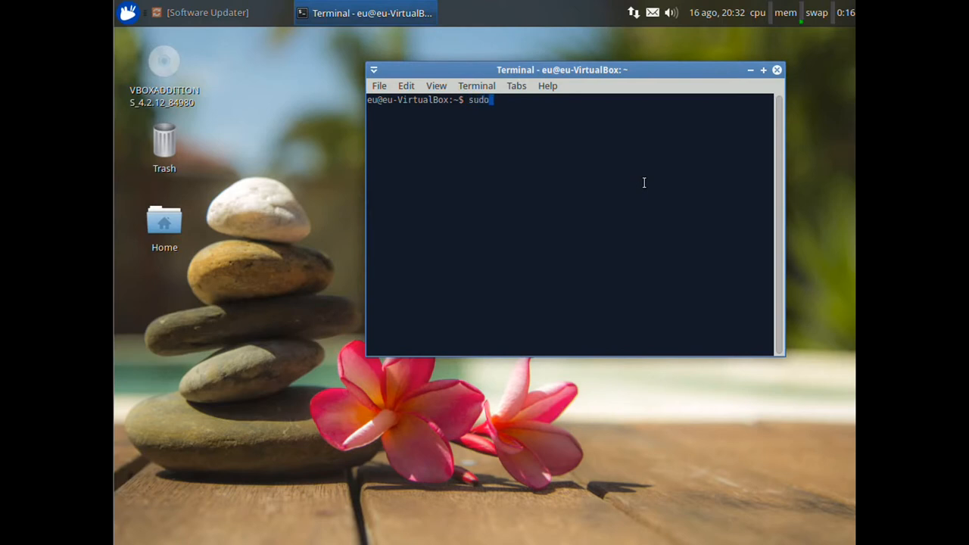
pyautogui.write('a')
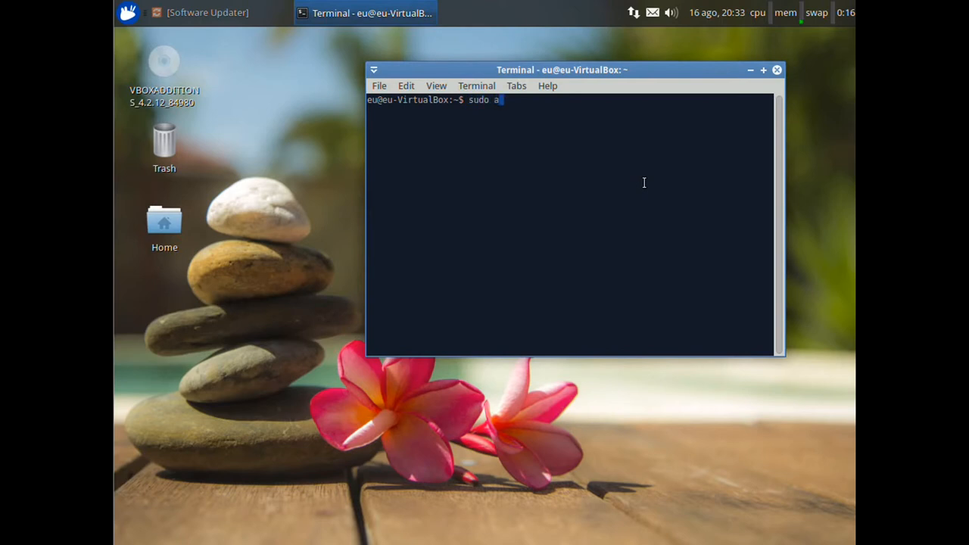
pyautogui.write('pt-get')
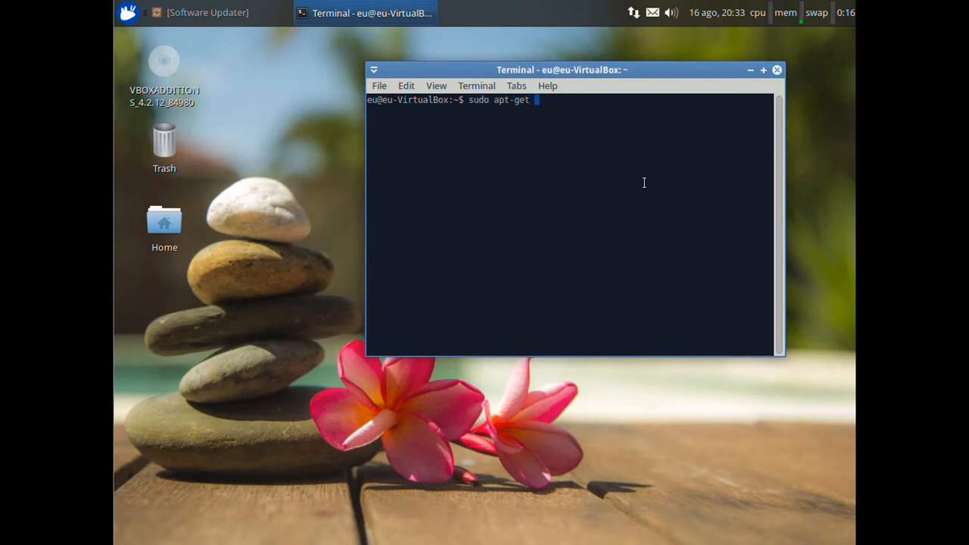
pyautogui.write('install')
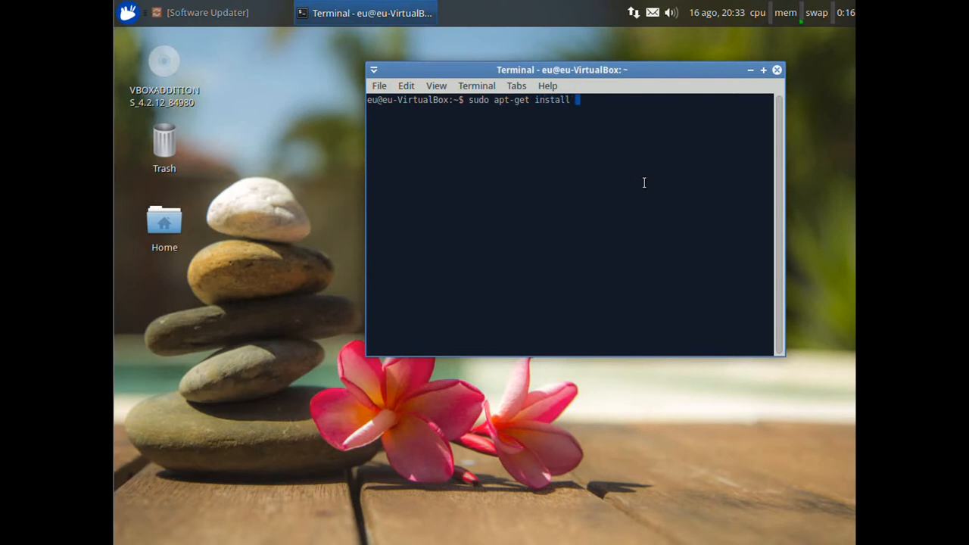
pyautogui.write('aptid')
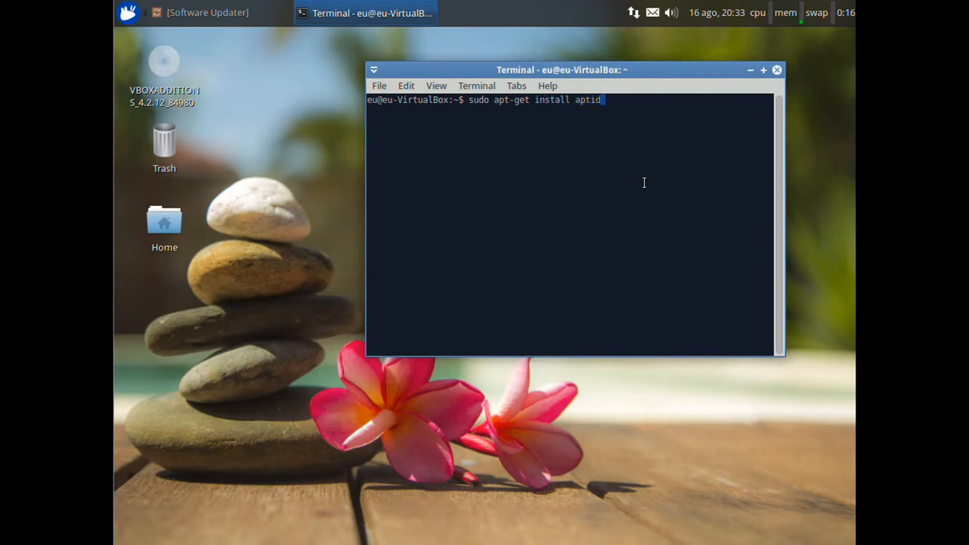
pyautogui.write('tude synaptic g')
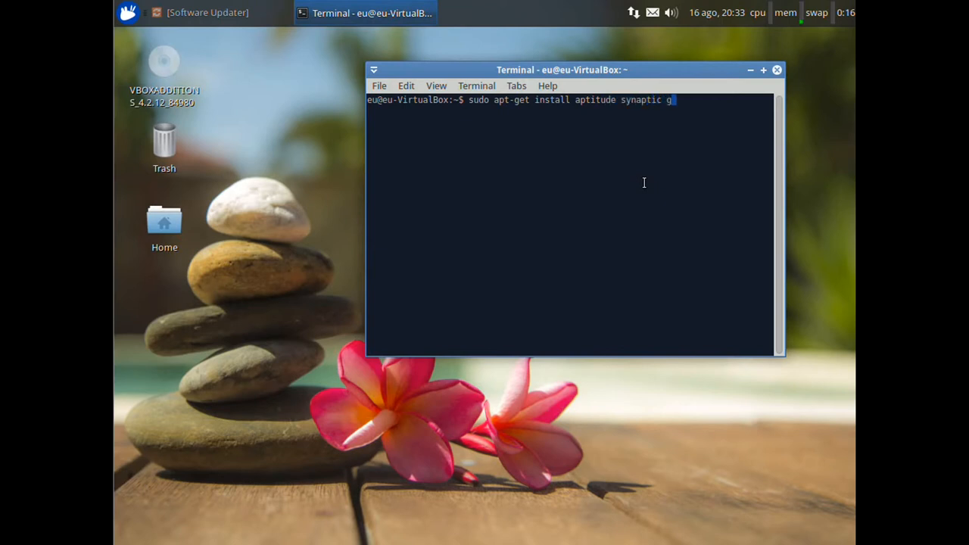
pyautogui.write('debi-c')
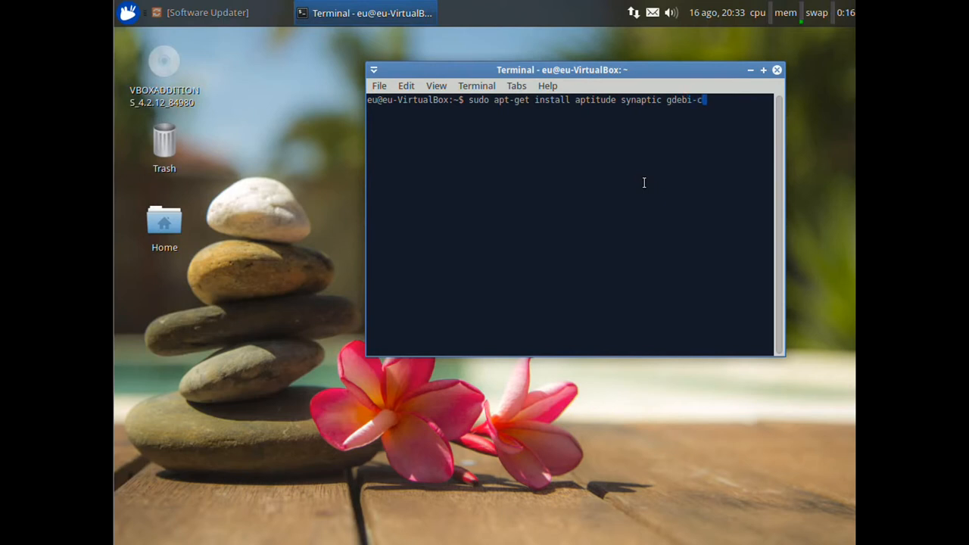
pyautogui.write('ore')
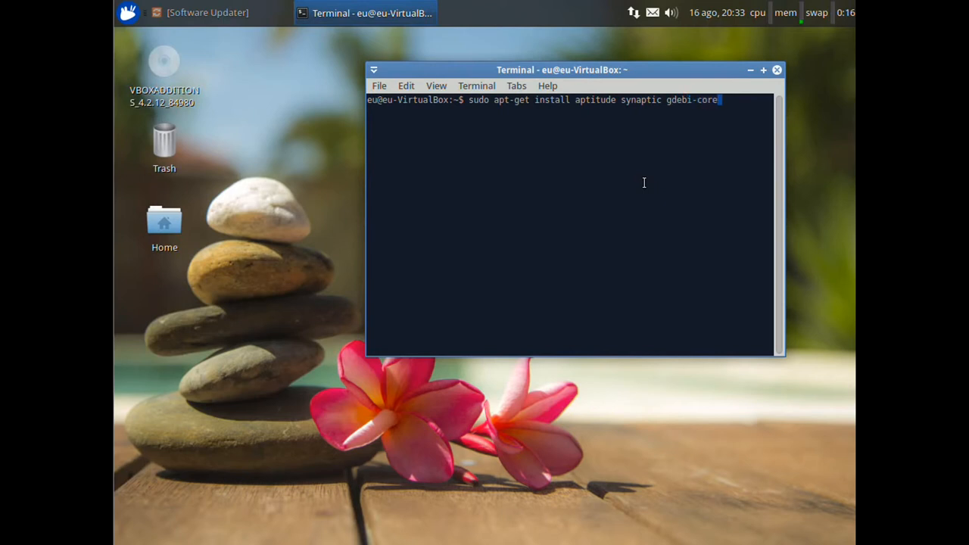
pyautogui.moveTo(723, 77)
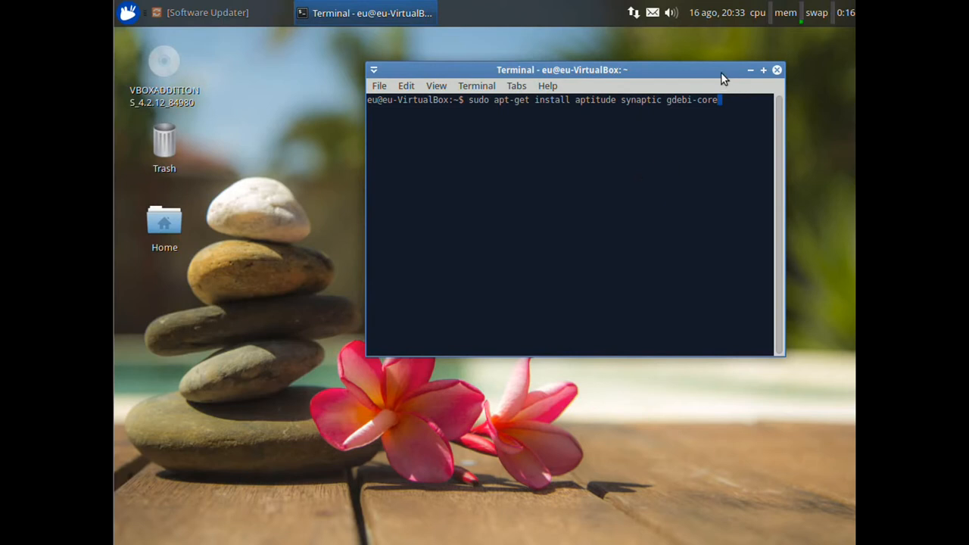
pyautogui.moveTo(696, 137)
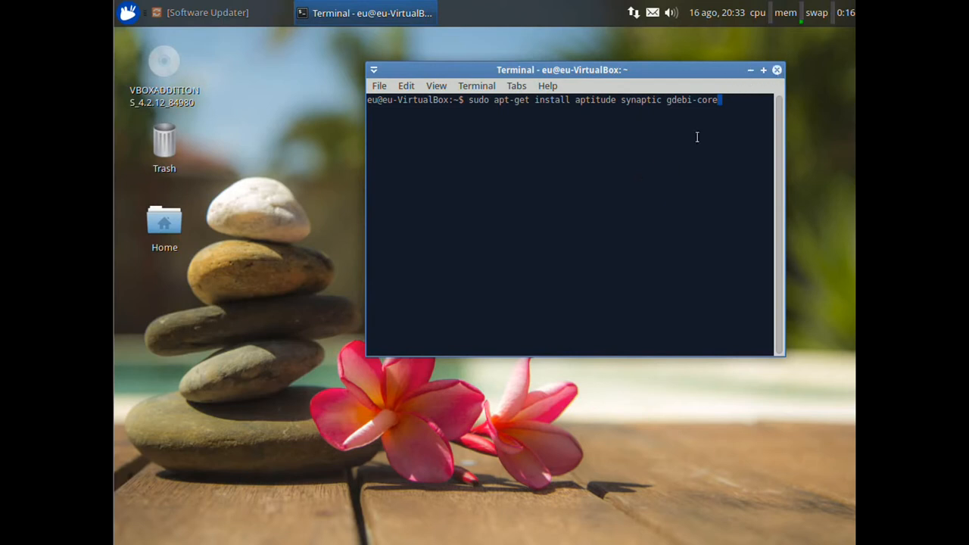
pyautogui.moveTo(761, 120)
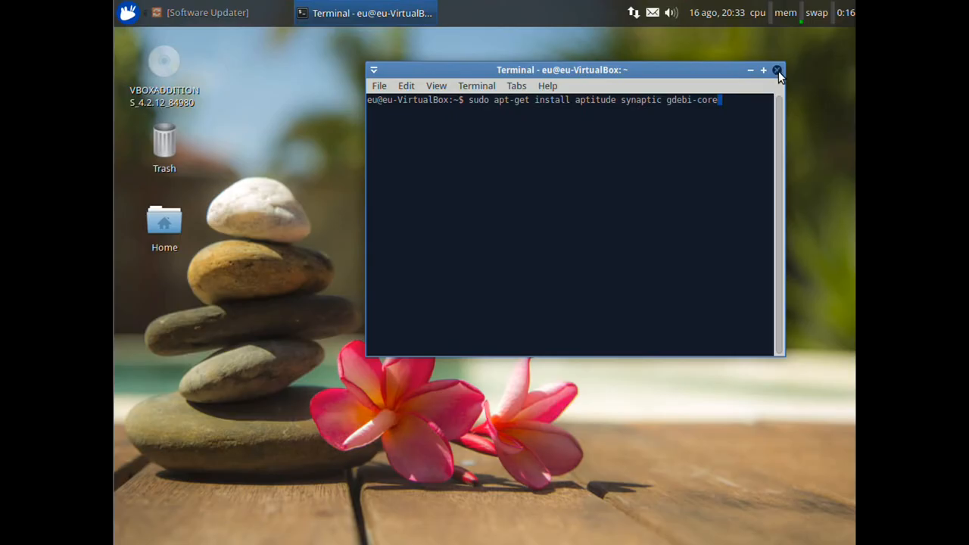
pyautogui.press('BackSpace')
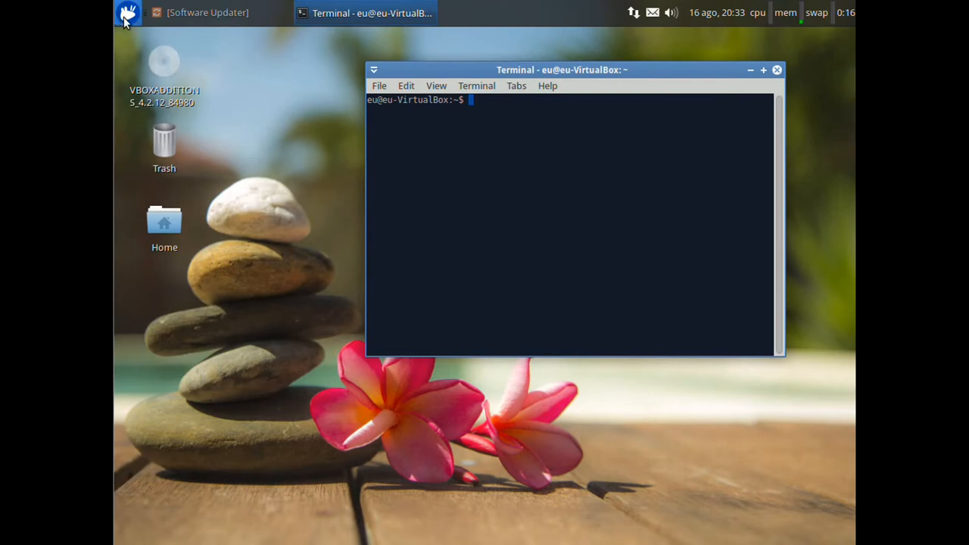
# Focus the terminal and run sudo apt-get install chromium-browser
pyautogui.click(124, 10)
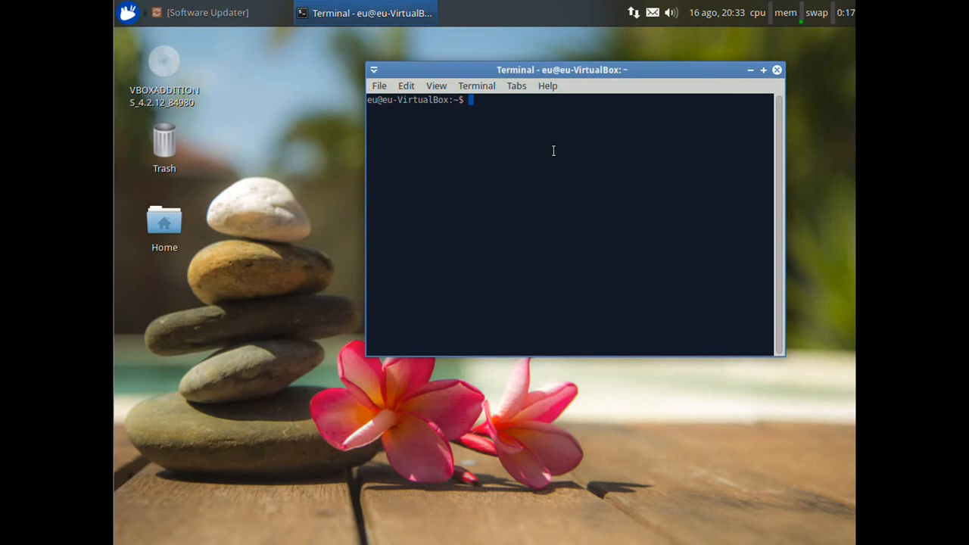
pyautogui.write('sudo')
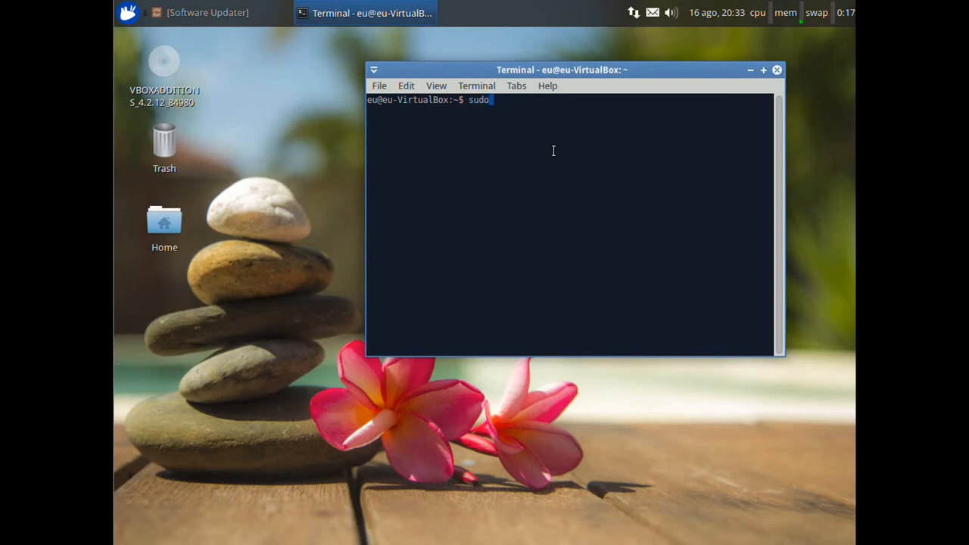
pyautogui.write('apt-get ins')
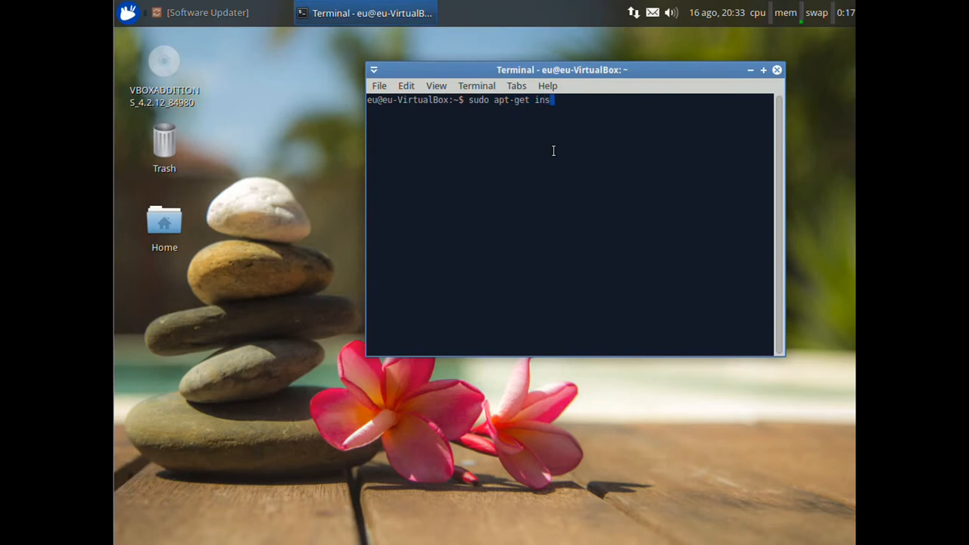
pyautogui.write('tall chr')
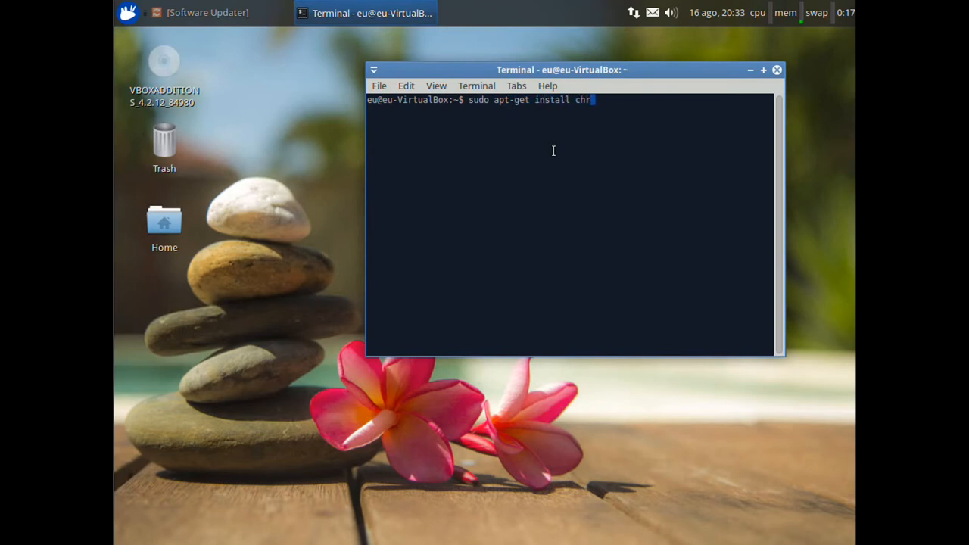
pyautogui.write('omium-')
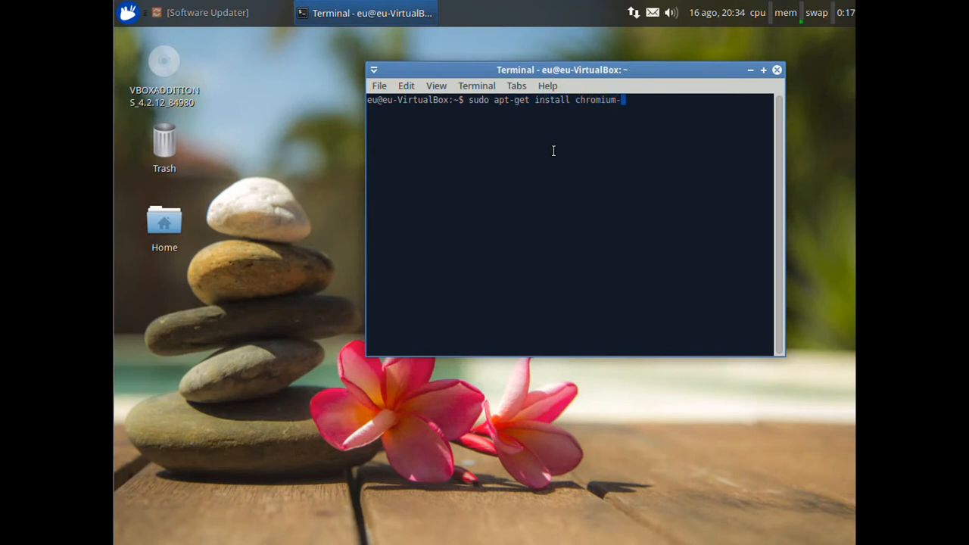
pyautogui.write('brow')
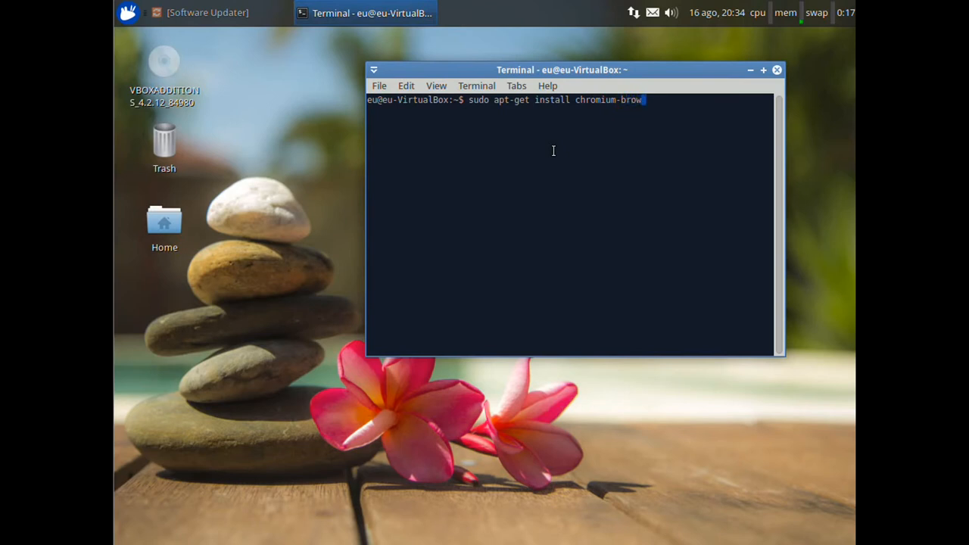
pyautogui.write('ser')
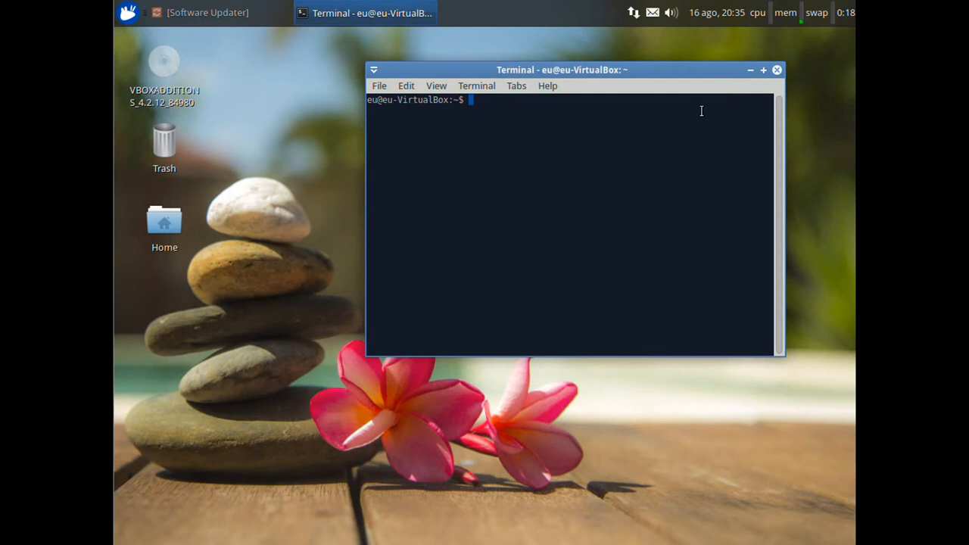
# Type sudo apt-get install gnome-system-monitor at the prompt, briefly opening and closing the applications menu
pyautogui.write('sudo apt')
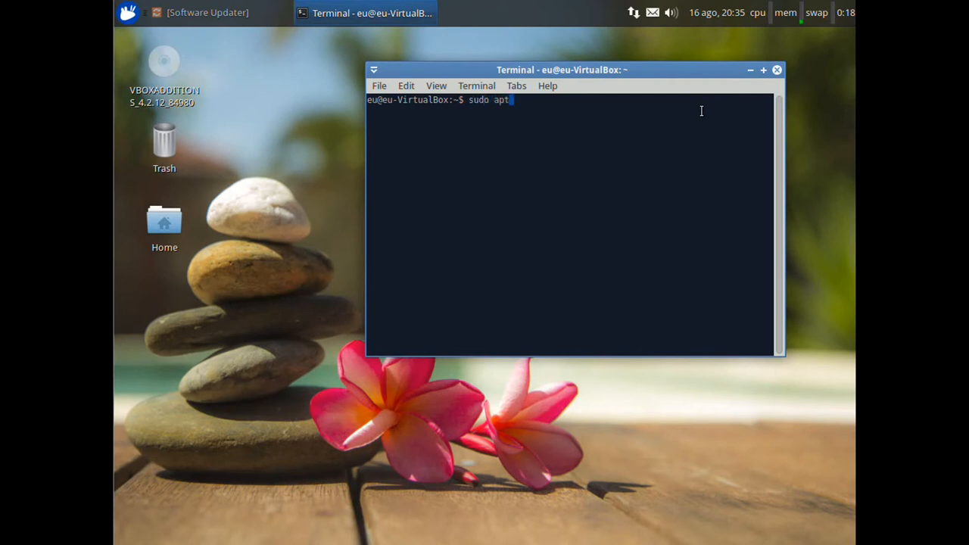
pyautogui.write('-get in')
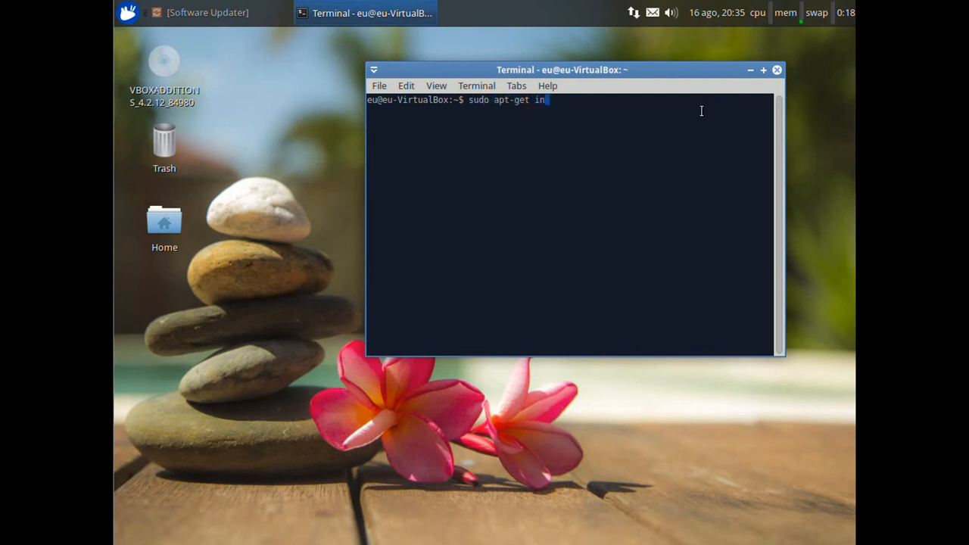
pyautogui.write('stall gnome')
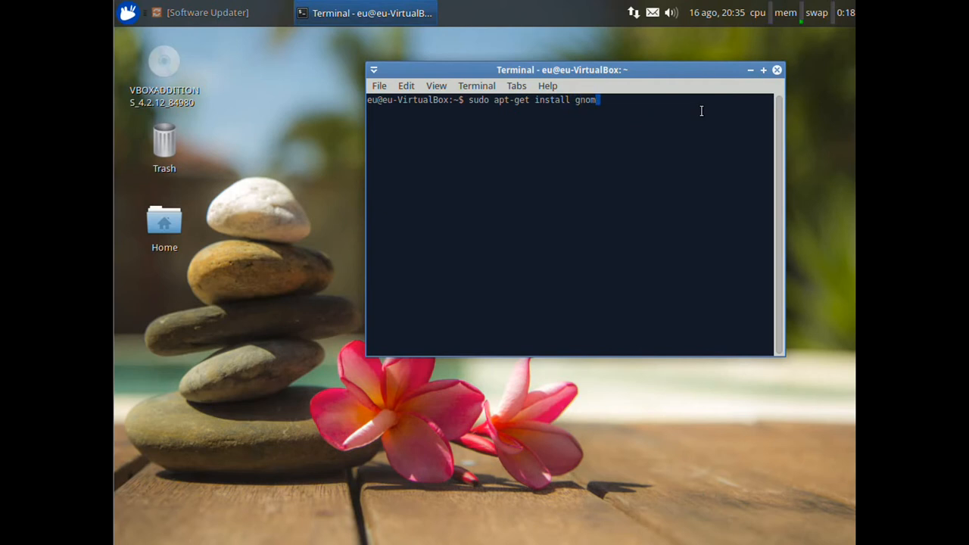
pyautogui.write('e-system')
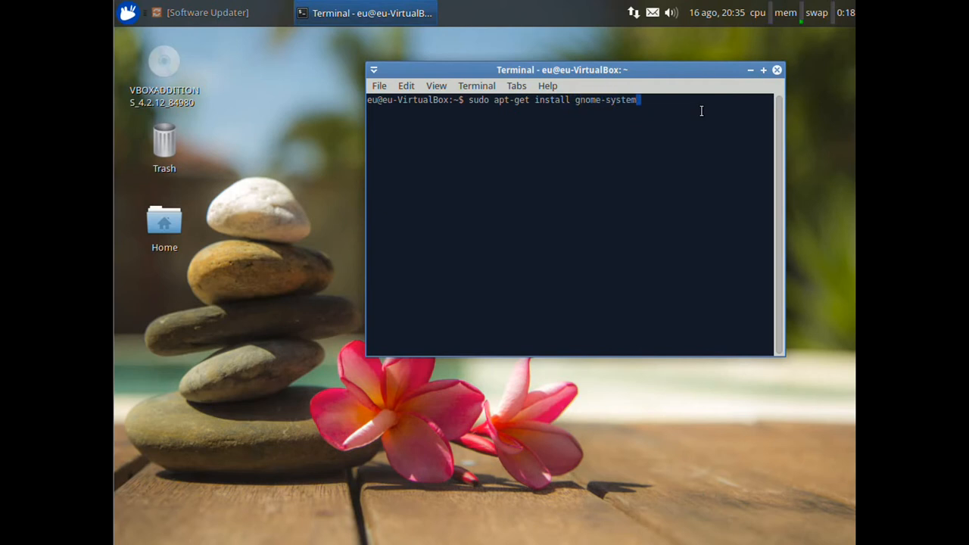
pyautogui.write('-monito')
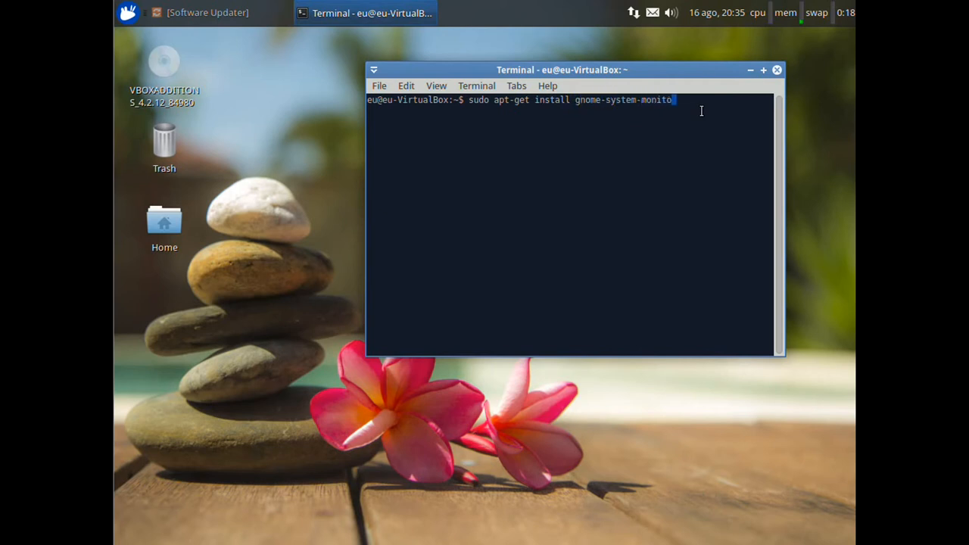
pyautogui.write('r')
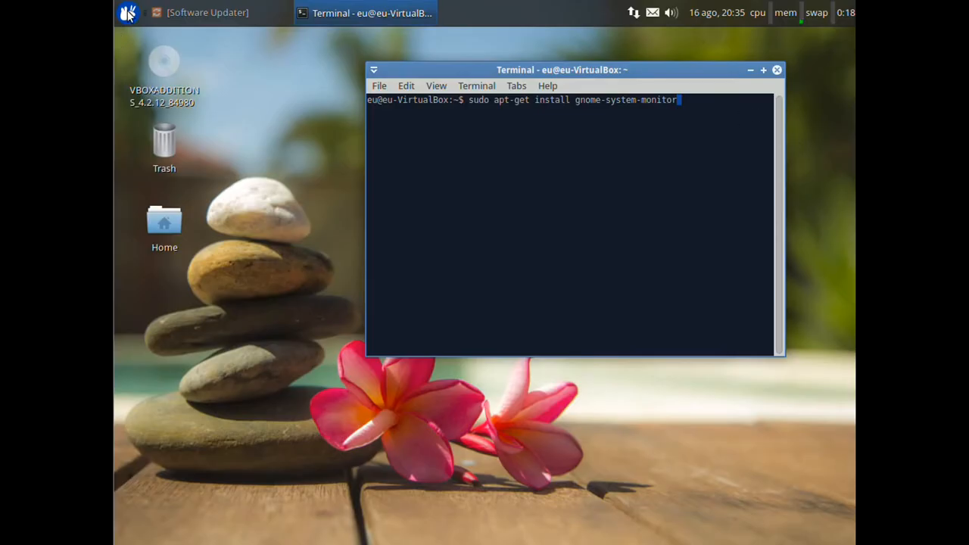
pyautogui.click(125, 15)
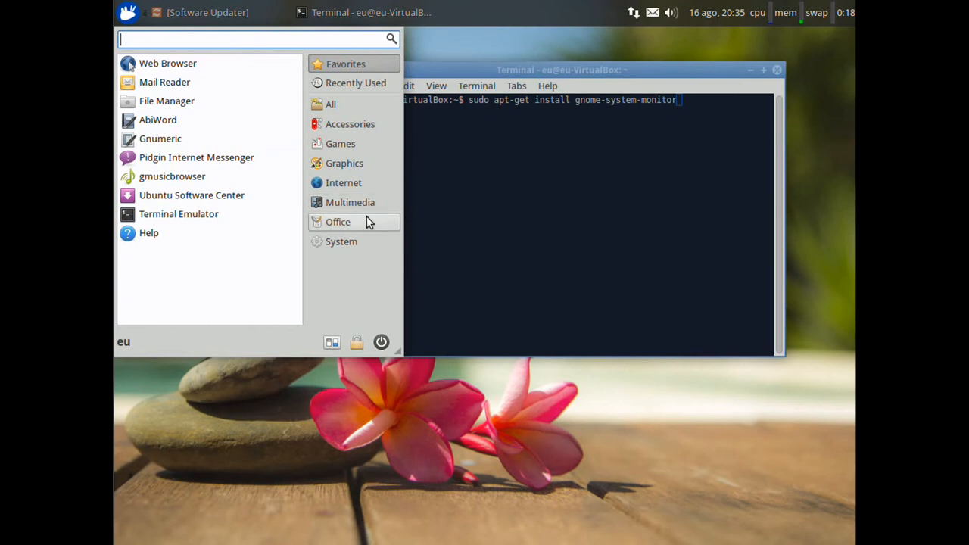
pyautogui.click(338, 222)
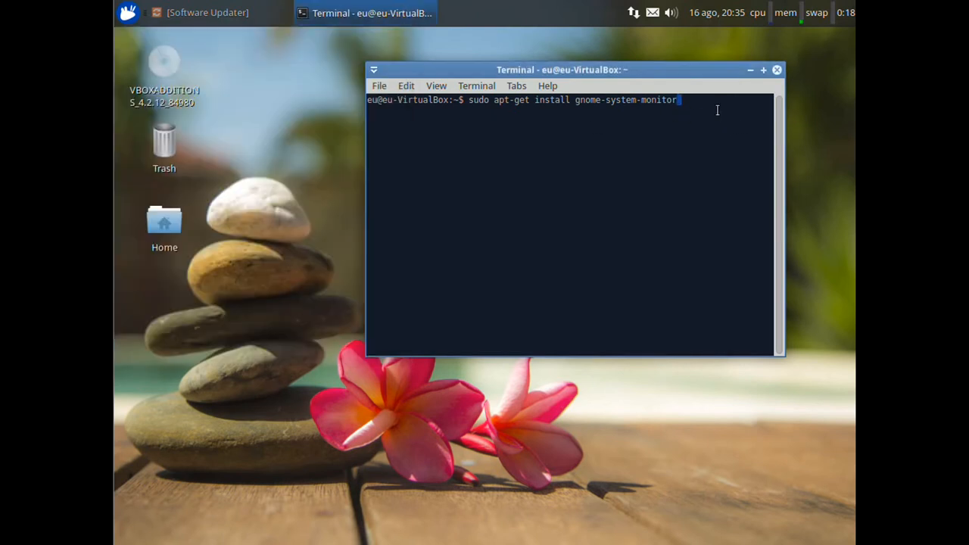
# Erase gnome-system-monitor from the install command and type libreoffice in its place
pyautogui.press('BackSpace')
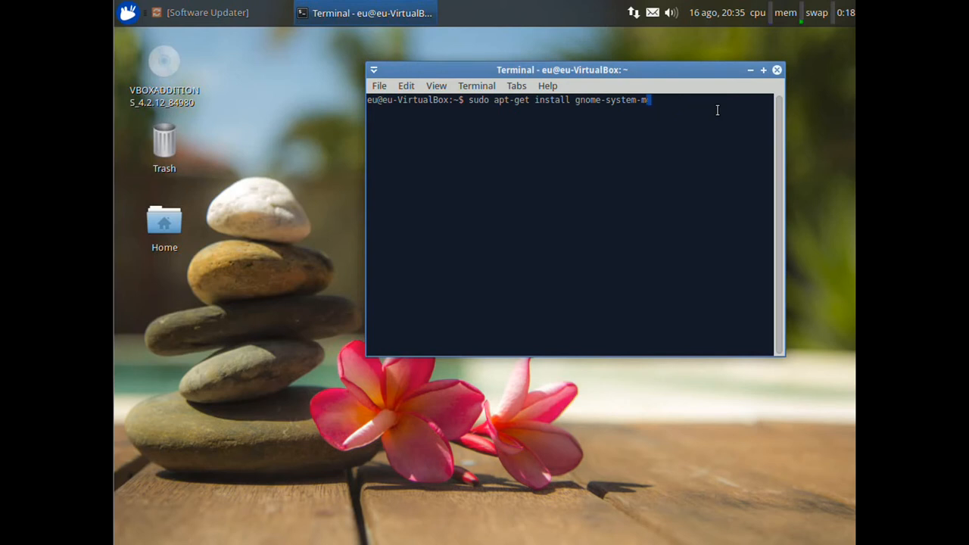
pyautogui.press('BackSpace')
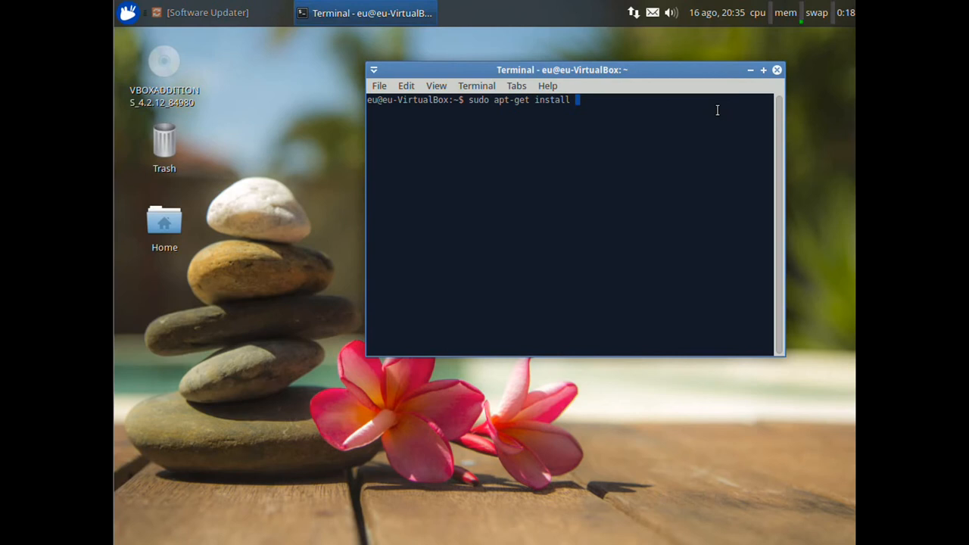
pyautogui.write('li')
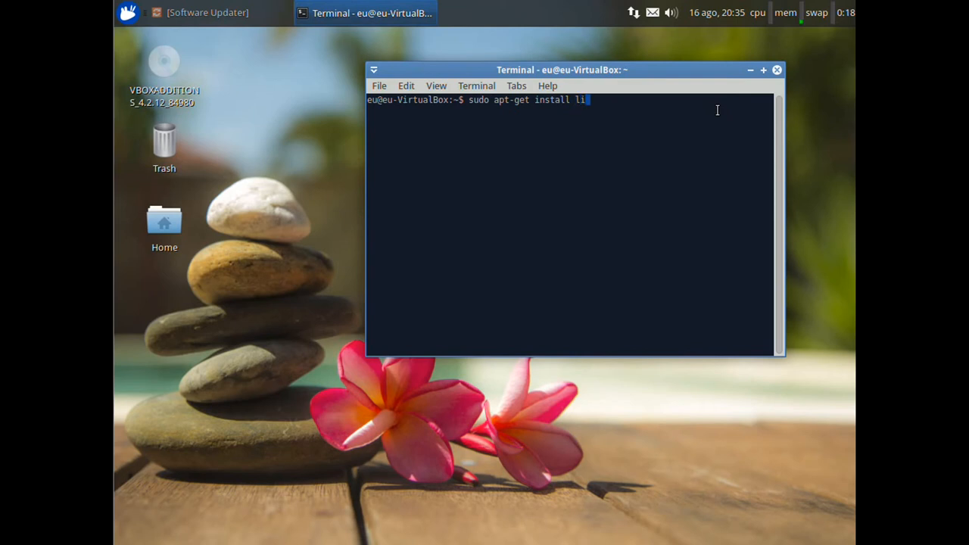
pyautogui.write('breoffice')
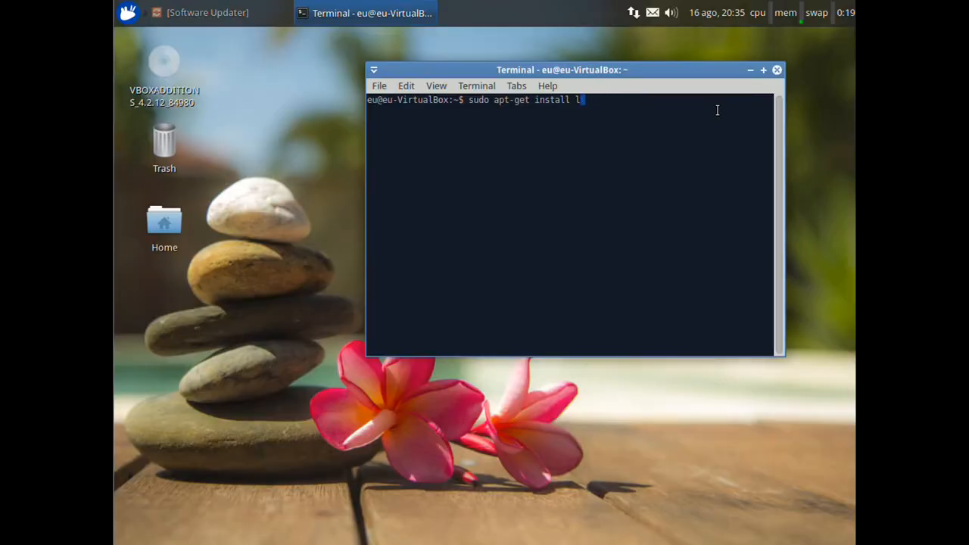
# Replace the leftover package name with vlc after sudo apt-get install
pyautogui.press('BackSpace')
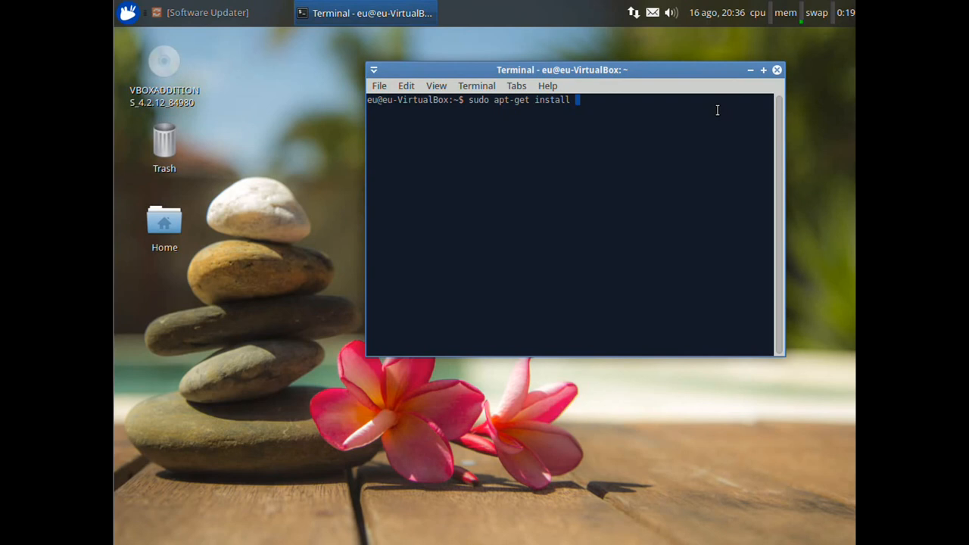
pyautogui.write('vlc')
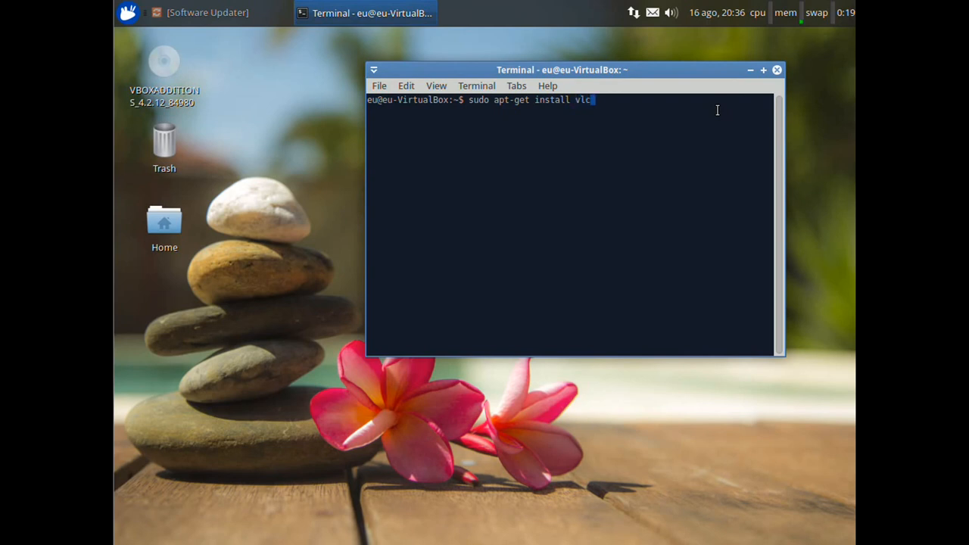